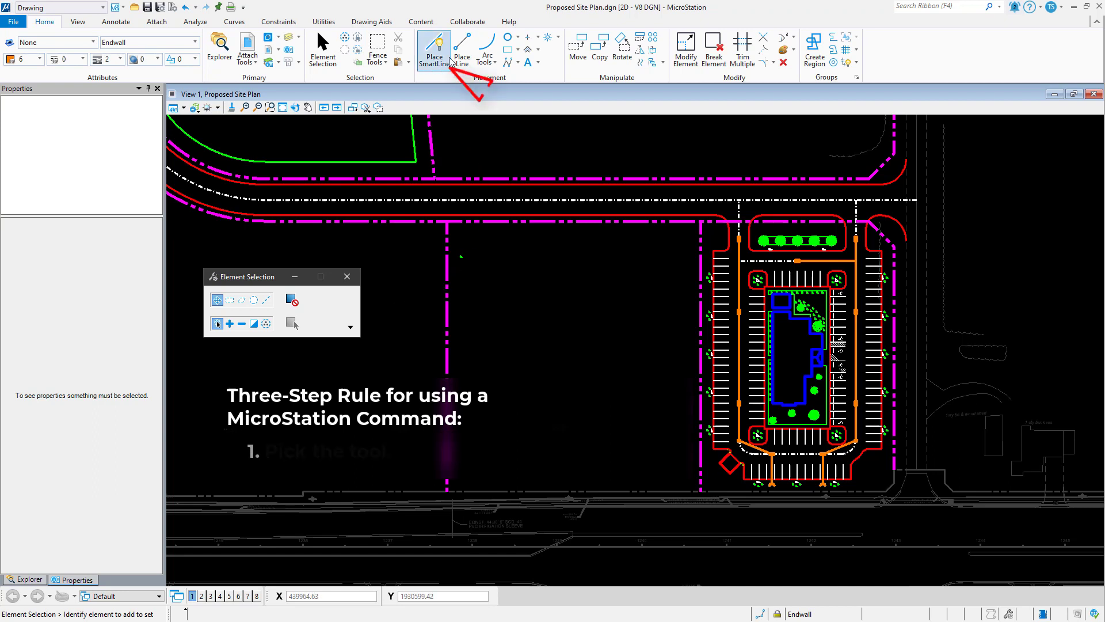
Activate Place SmartLine with sharp vertices, Join Elements and Rotate AccuDraw
{"action": "left_click", "coordinate": [433, 50]}
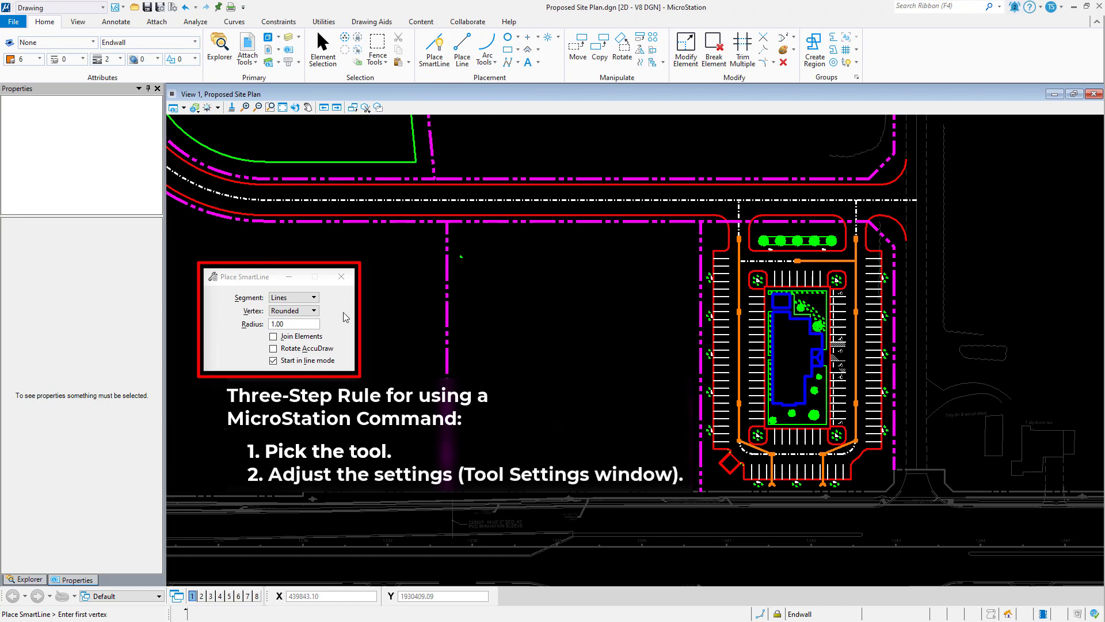
{"action": "left_click", "coordinate": [312, 310]}
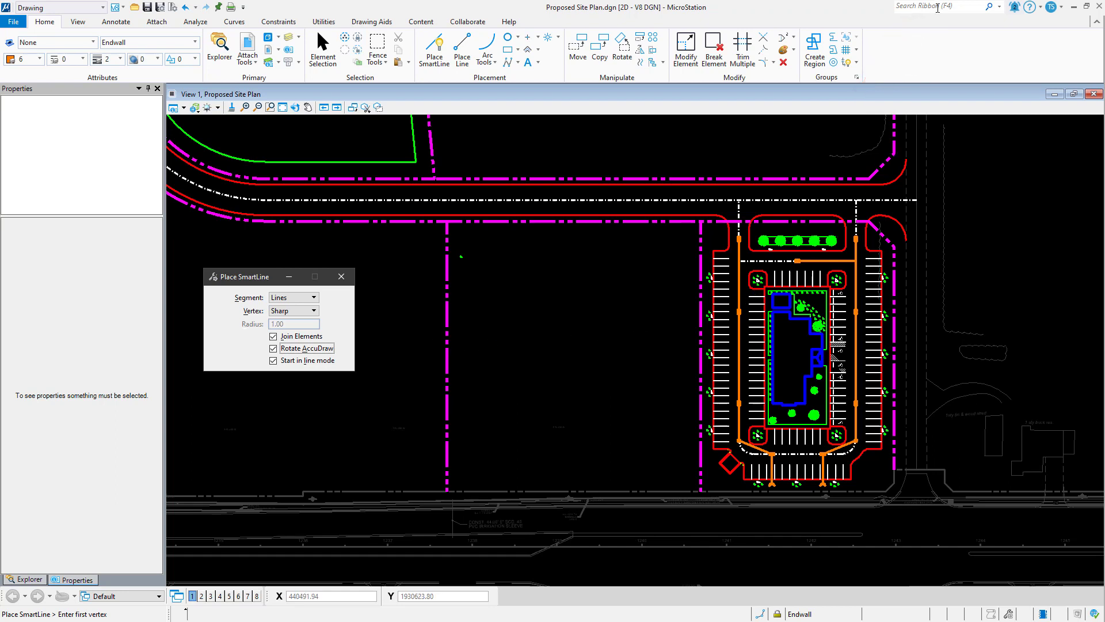
Search the ribbon for 'conf' to reach Configuration Variables
{"action": "left_click", "coordinate": [941, 7]}
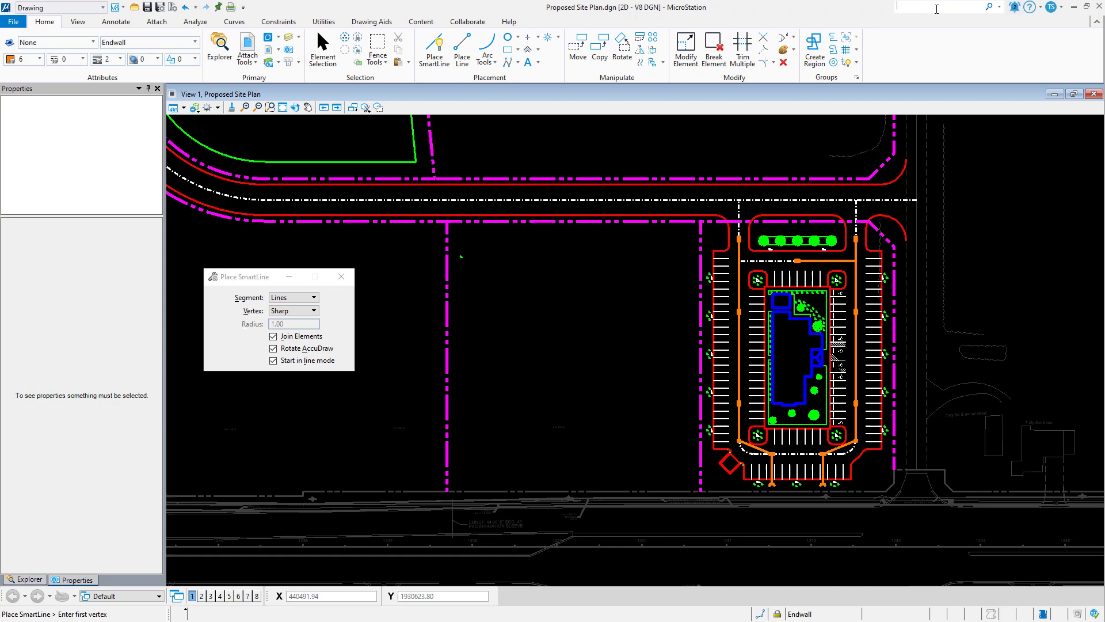
{"action": "type", "text": "conf"}
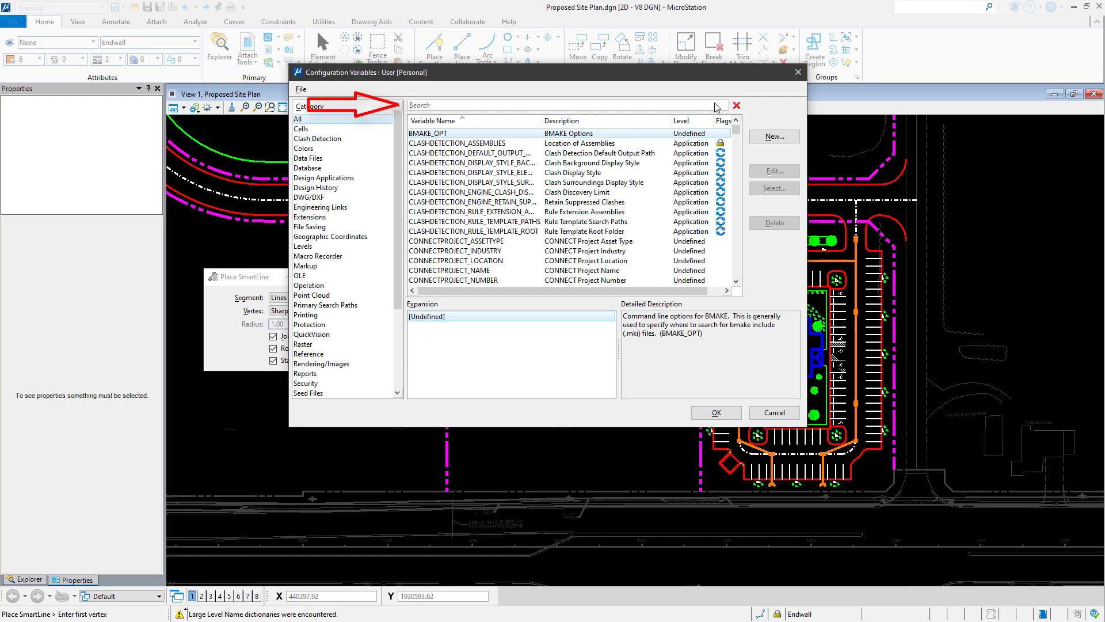
Filter variables by 'prompt' and open MS_CURSORPROMPT for editing
{"action": "type", "text": "prompt"}
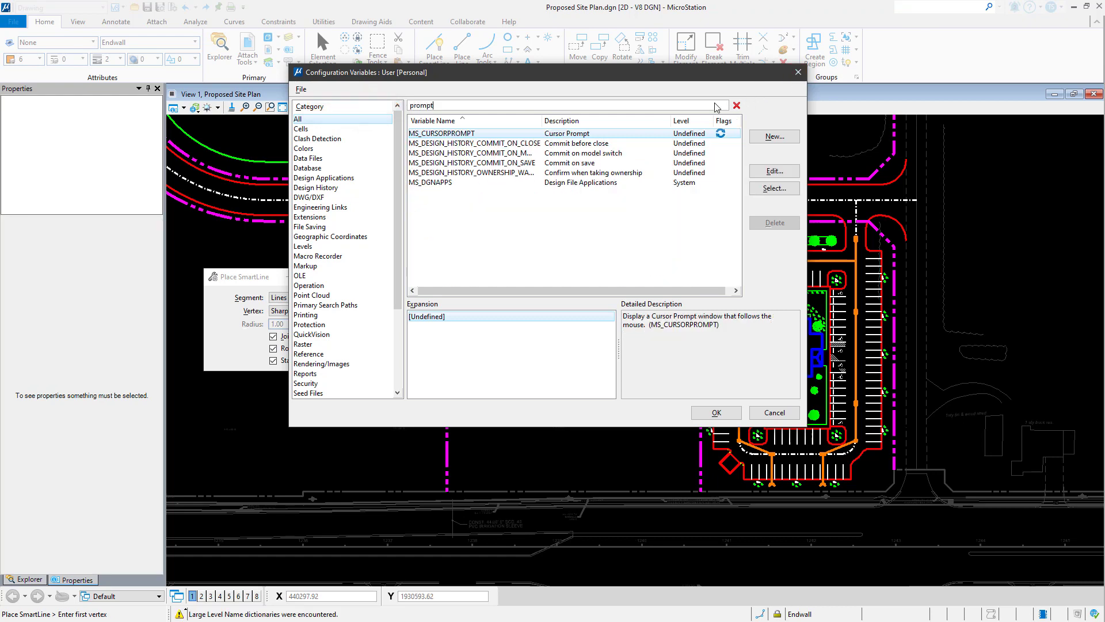
{"action": "left_click", "coordinate": [442, 133]}
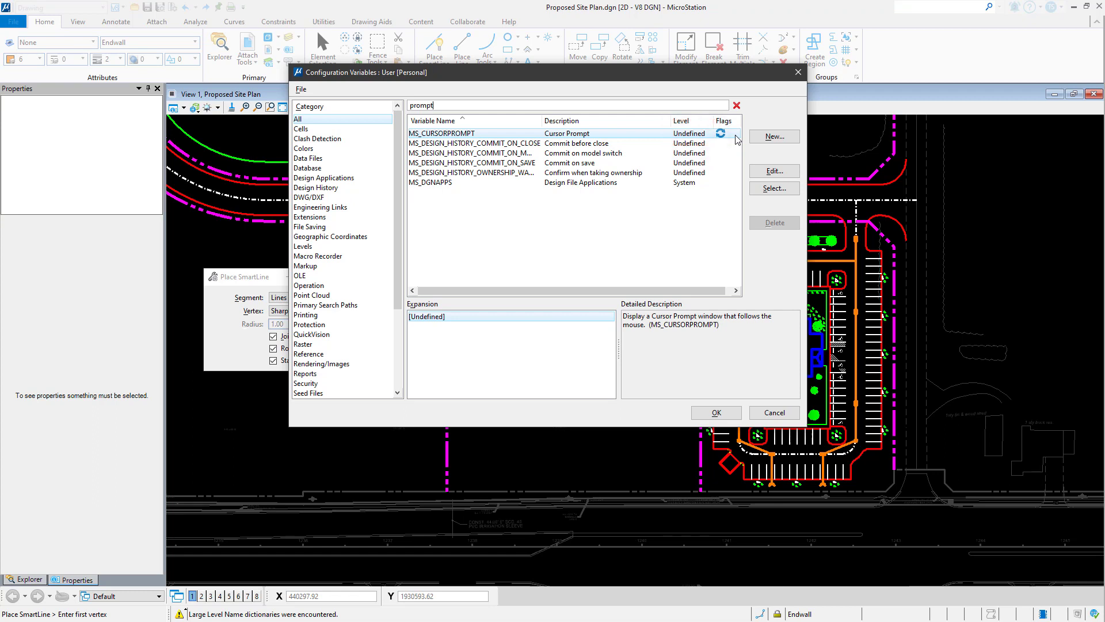
{"action": "left_click", "coordinate": [773, 170]}
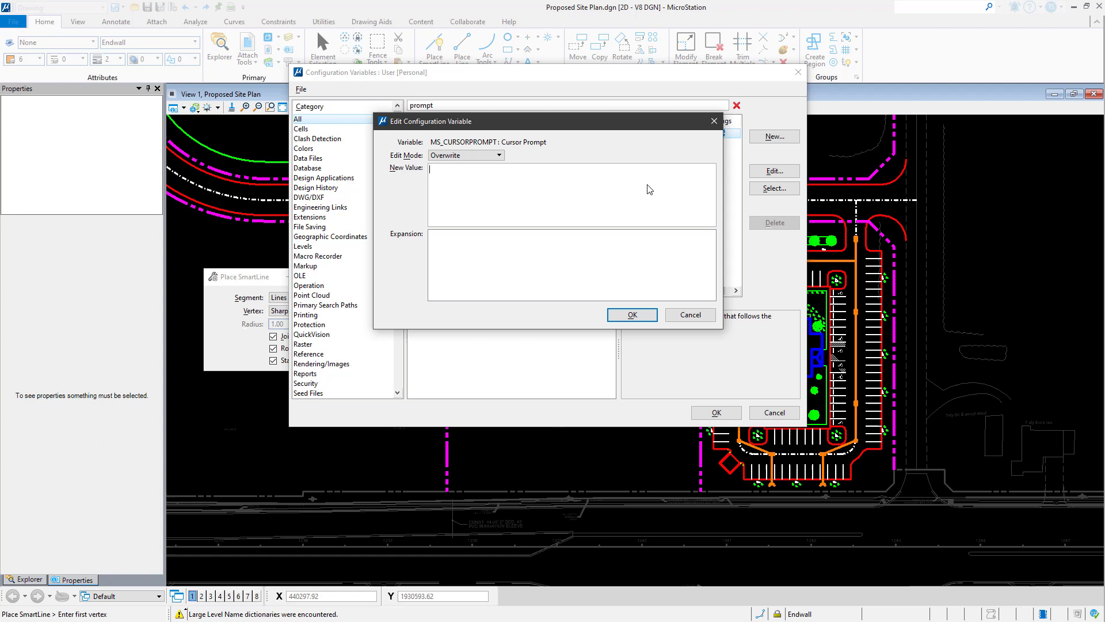
Enter 1 as the new value for MS_CURSORPROMPT
{"action": "type", "text": "1"}
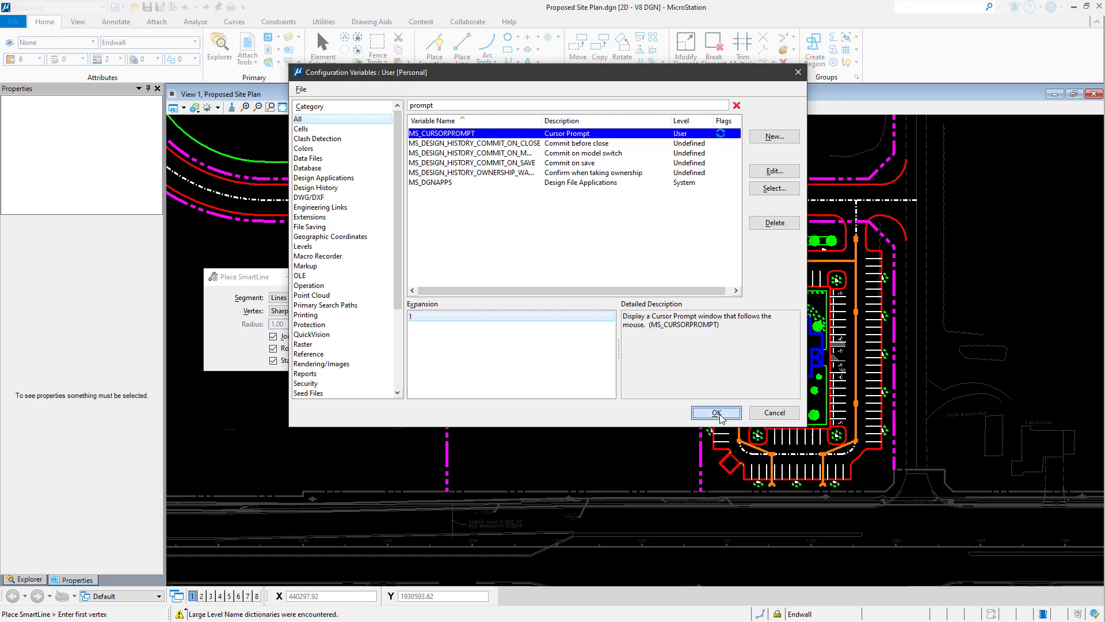
Apply the variable change and confirm saving Personal.ucf
{"action": "left_click", "coordinate": [716, 412]}
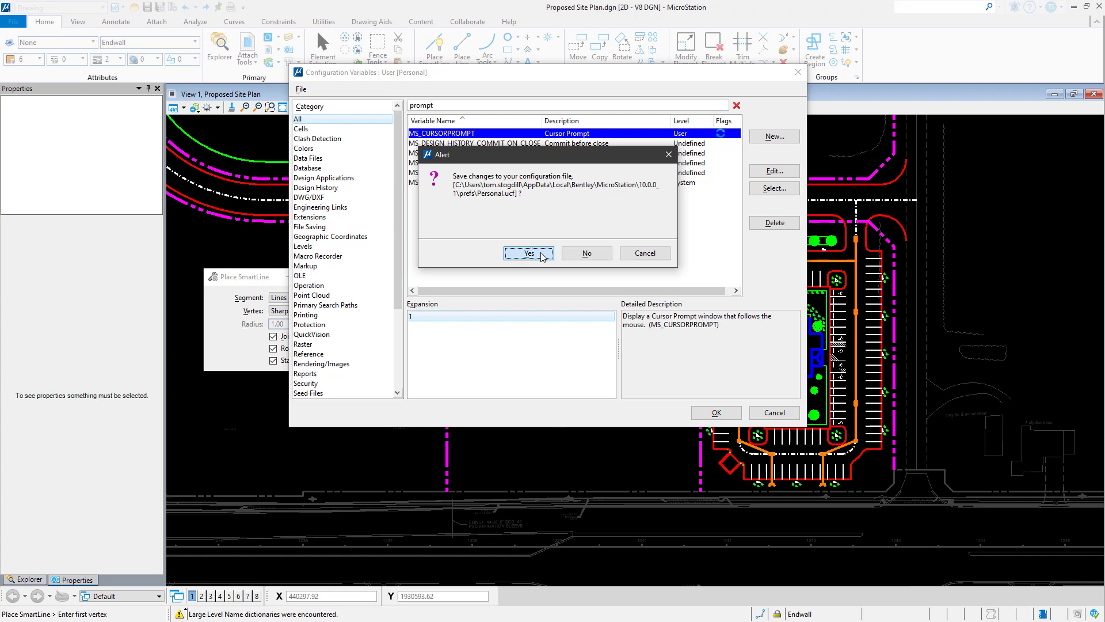
{"action": "left_click", "coordinate": [528, 254]}
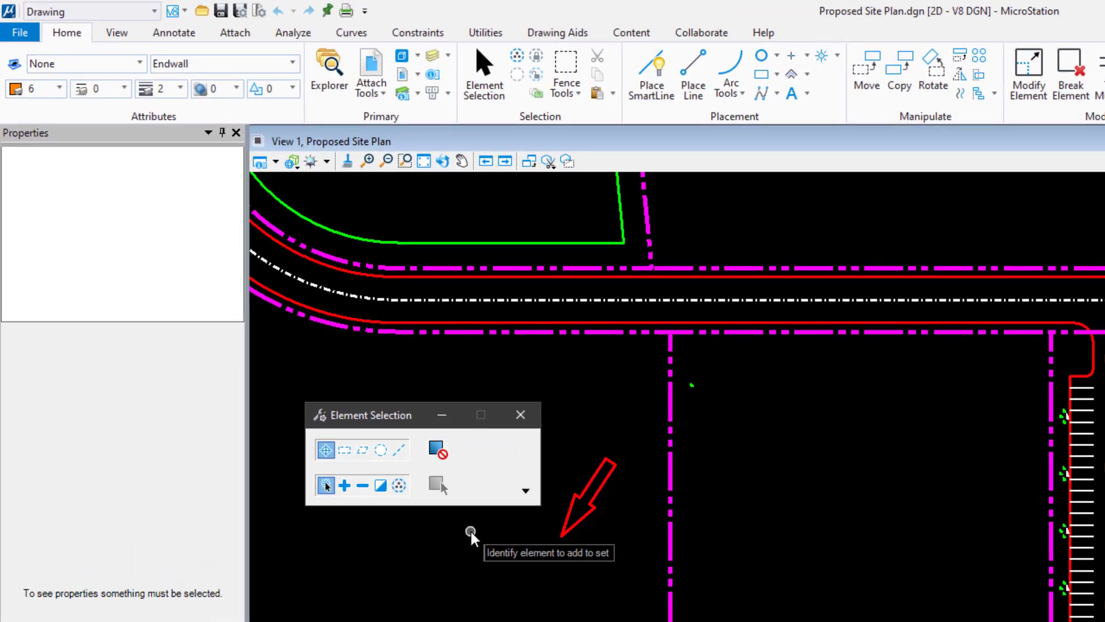
{"action": "mouse_move", "coordinate": [582, 531]}
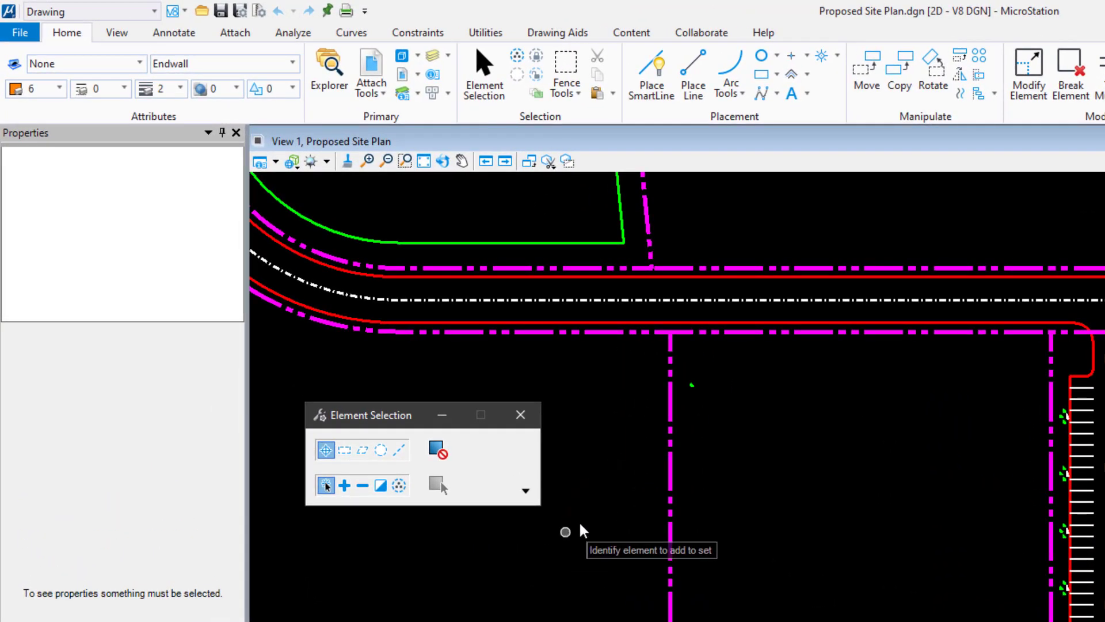
Reactivate Place SmartLine from the Home tab with the cursor prompt visible
{"action": "left_click", "coordinate": [650, 76]}
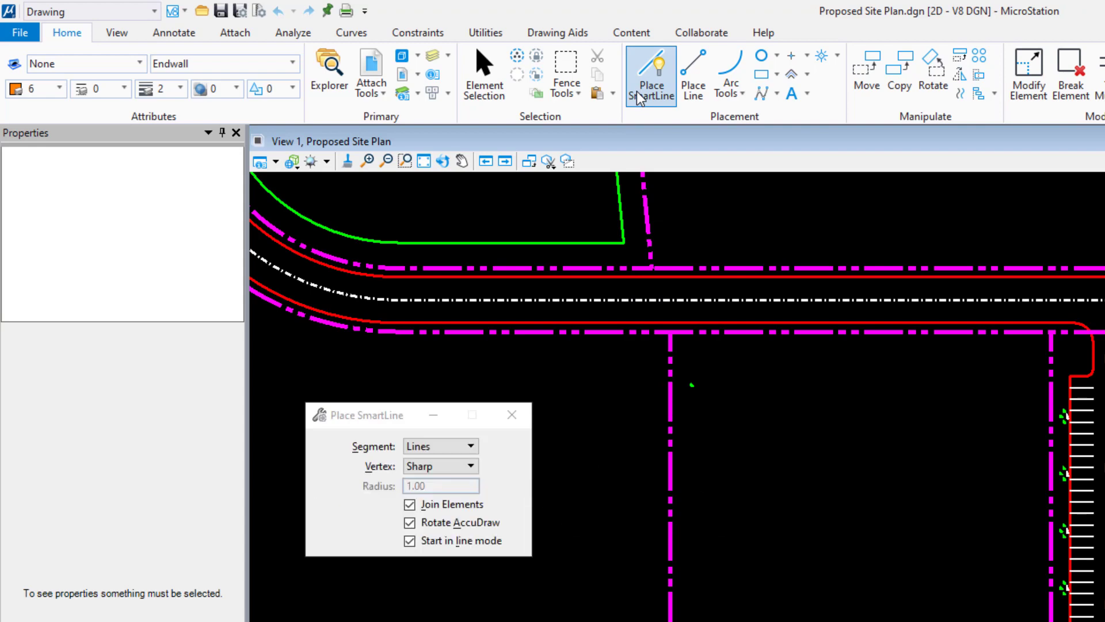